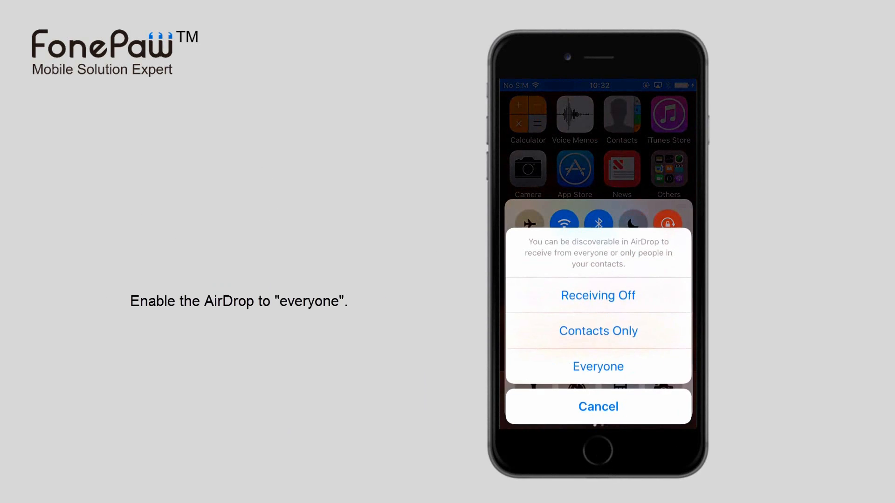
Set AirDrop receiving to Everyone from Control Center.
{"action": "left_click", "coordinate": [598, 366]}
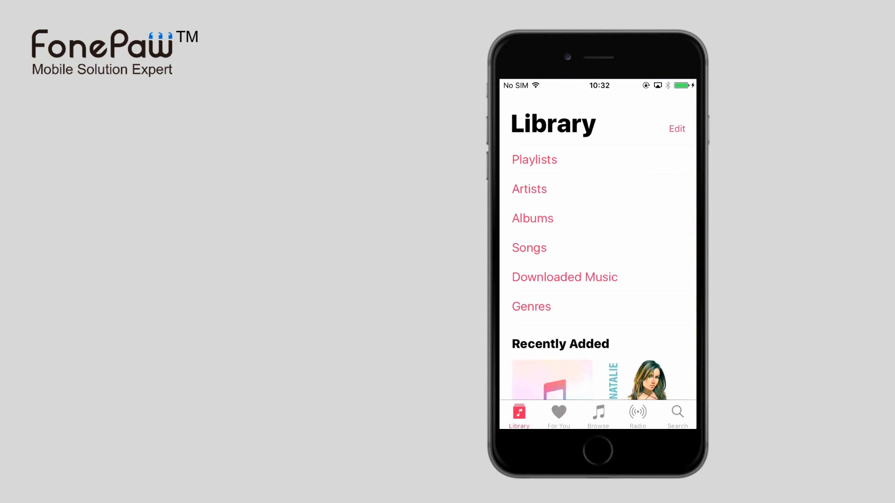
Play 'Cry on my Shoulder' from Downloaded Music and AirPlay it to the iTools device.
{"action": "left_click", "coordinate": [564, 277]}
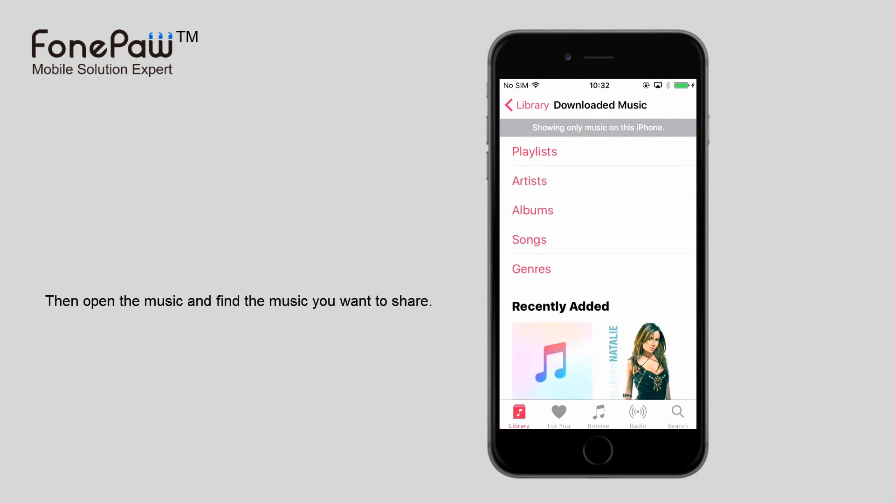
{"action": "left_click", "coordinate": [529, 240]}
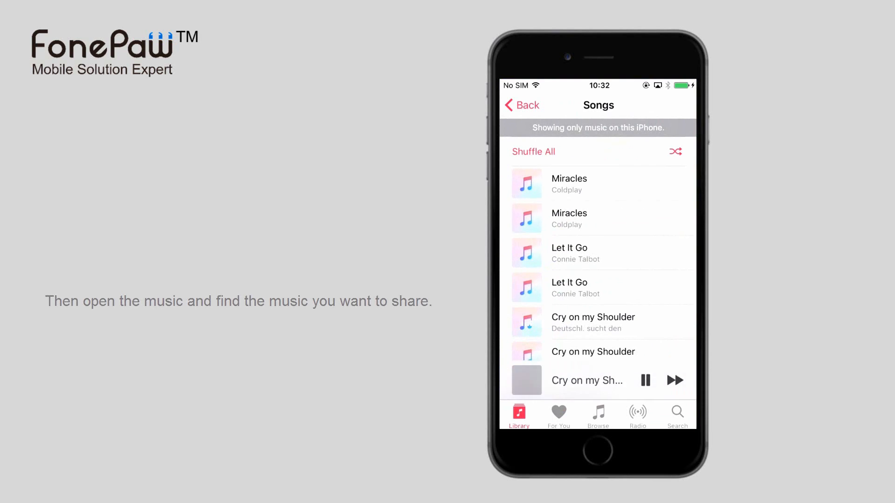
{"action": "left_click", "coordinate": [587, 381]}
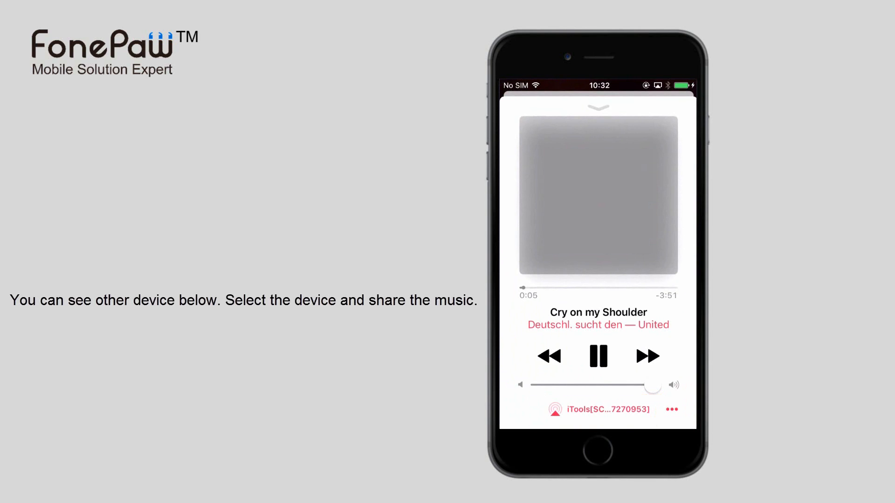
{"action": "left_click", "coordinate": [598, 410]}
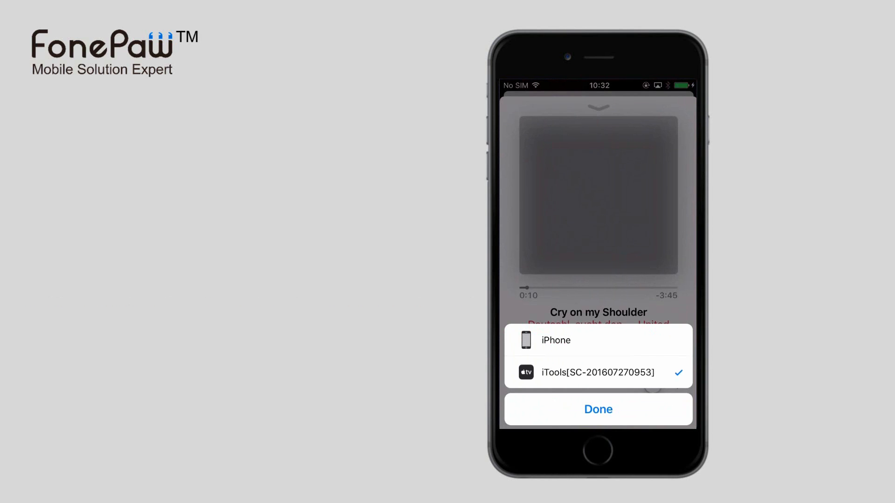
{"action": "left_click", "coordinate": [597, 409]}
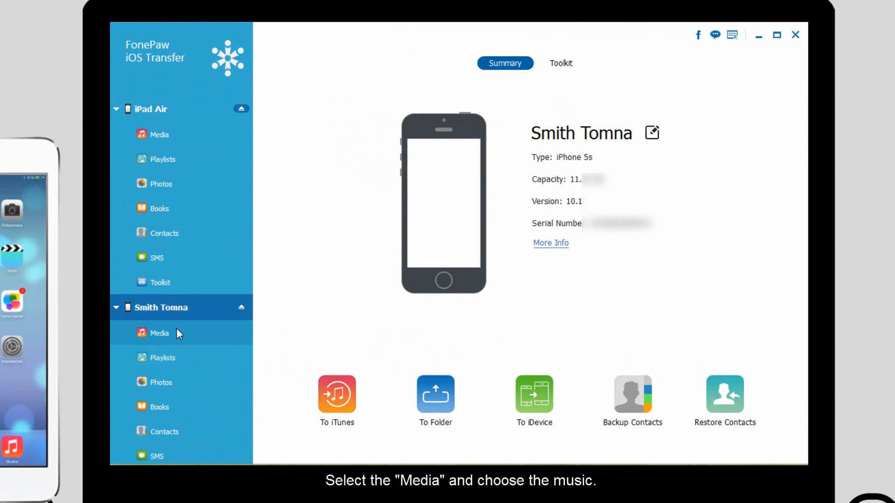
Under iPhone Media, tick 'Cry on my Shoulder', 'Luv Letter' and 'Let It Go' (8.64 MB).
{"action": "left_click", "coordinate": [159, 334]}
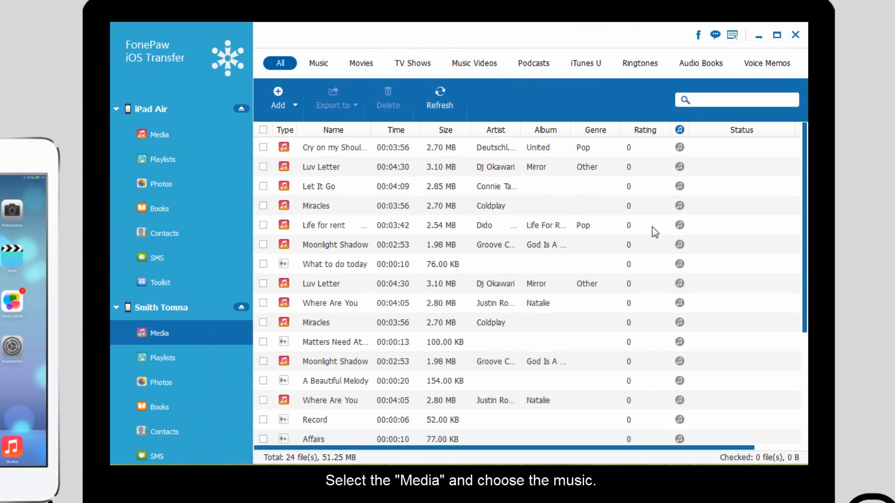
{"action": "mouse_move", "coordinate": [334, 147]}
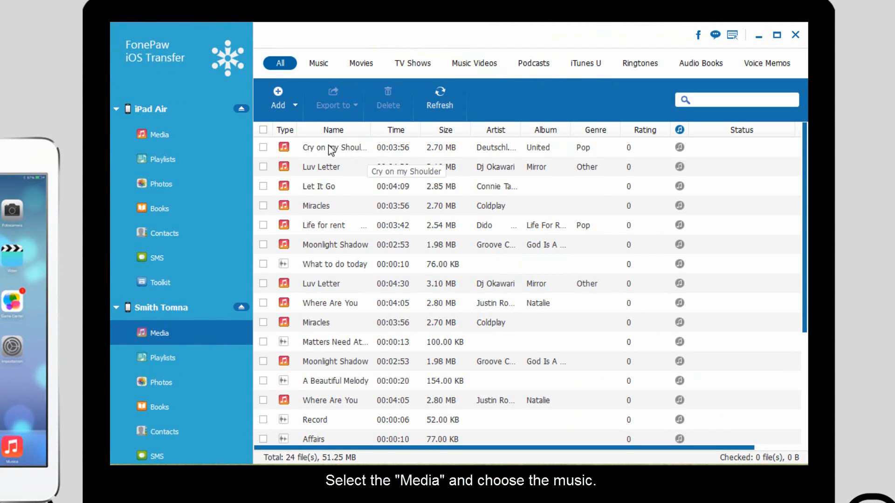
{"action": "left_click", "coordinate": [263, 148]}
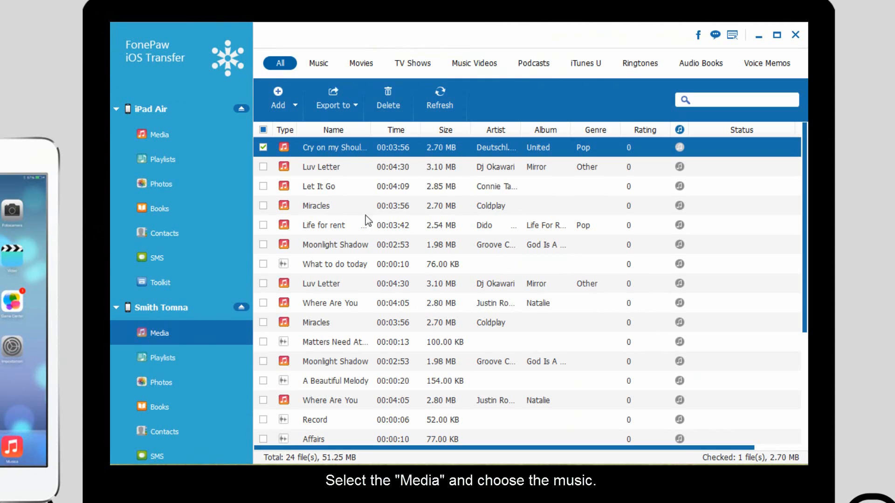
{"action": "left_click", "coordinate": [263, 166]}
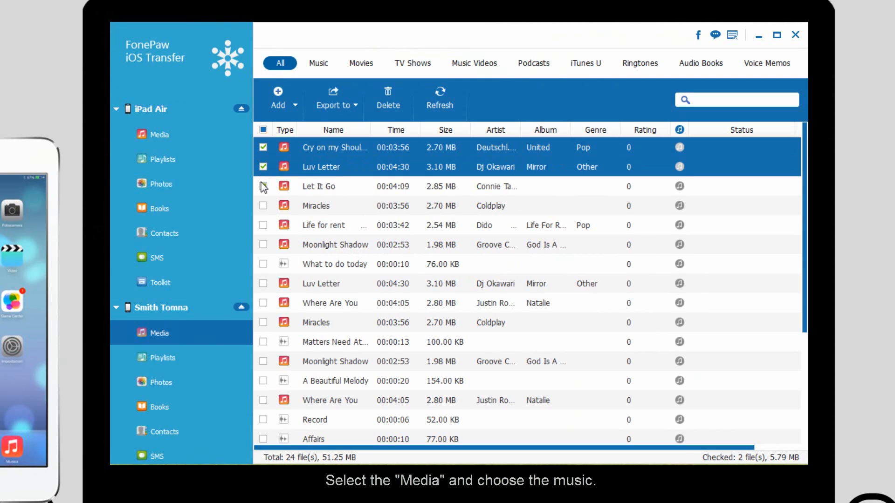
{"action": "left_click", "coordinate": [263, 186]}
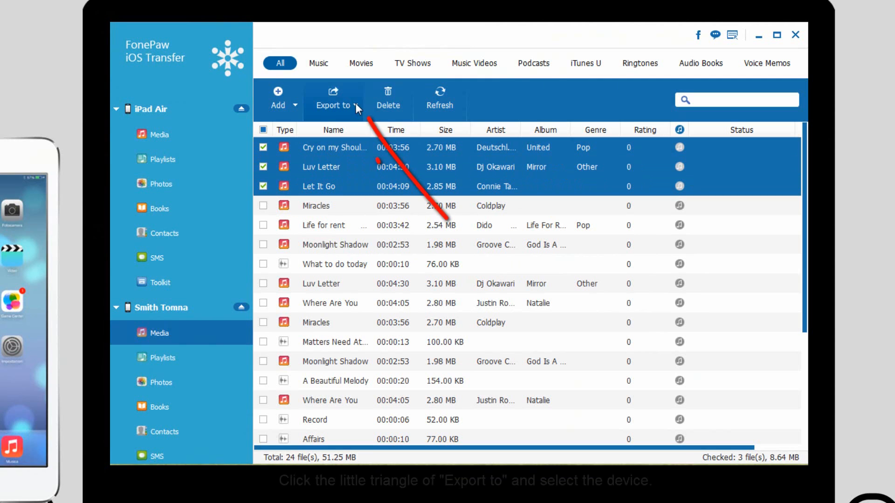
Export the three ticked songs to the iPad Air and dismiss the success notice.
{"action": "left_click", "coordinate": [333, 97]}
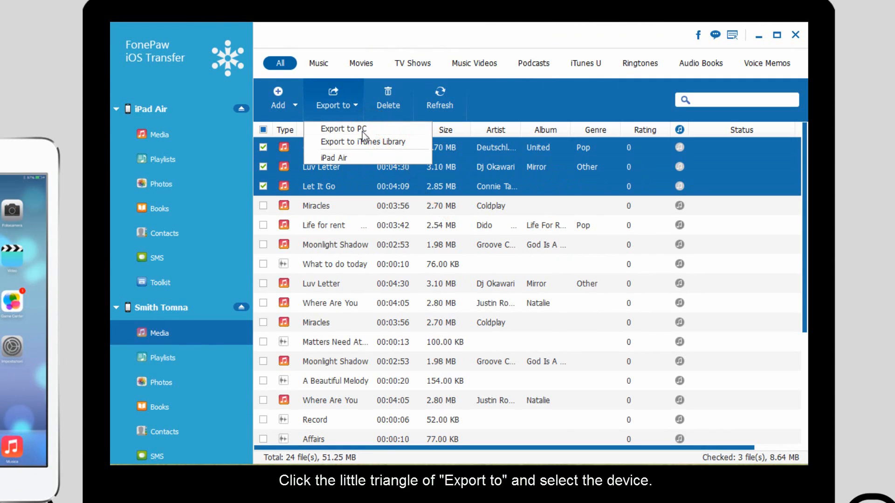
{"action": "left_click", "coordinate": [334, 158]}
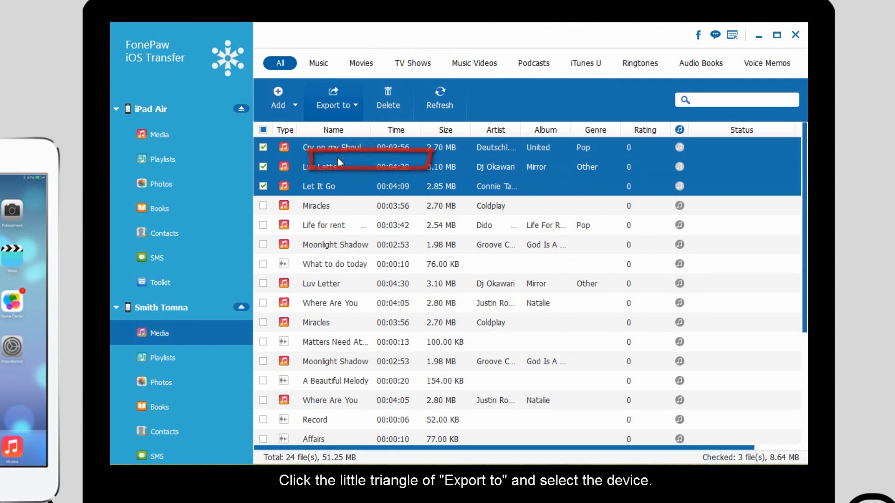
{"action": "left_click", "coordinate": [333, 97]}
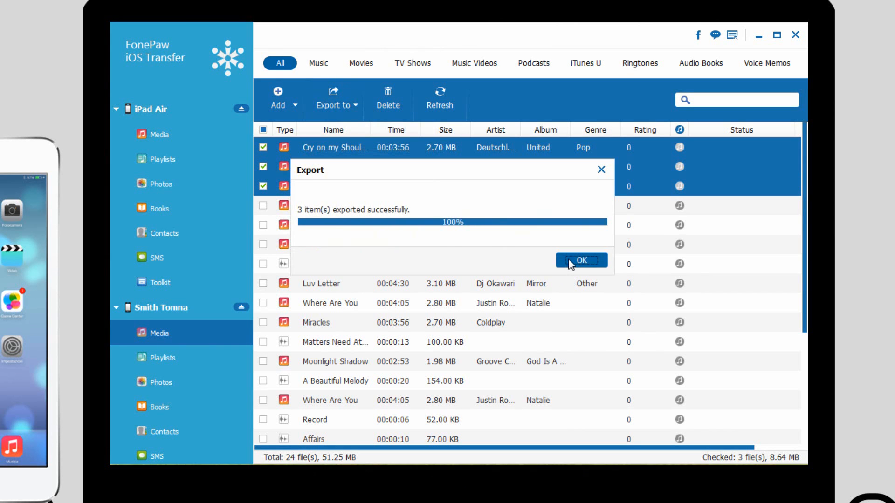
{"action": "left_click", "coordinate": [580, 260]}
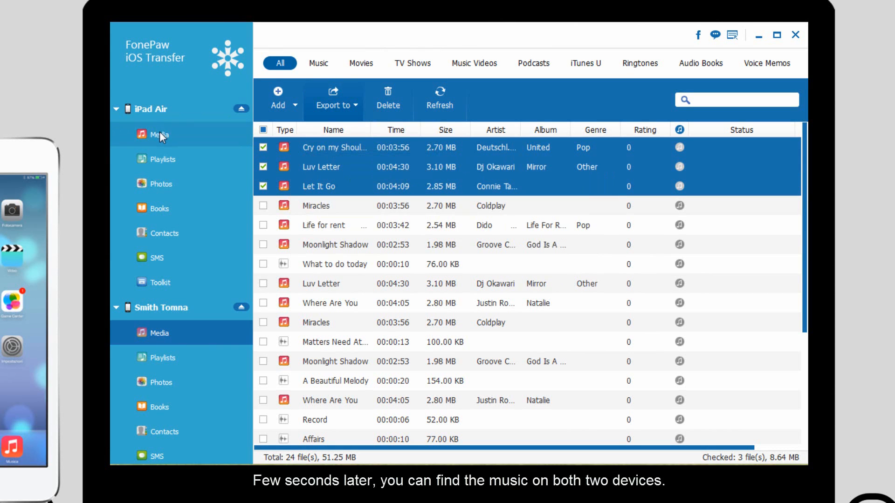